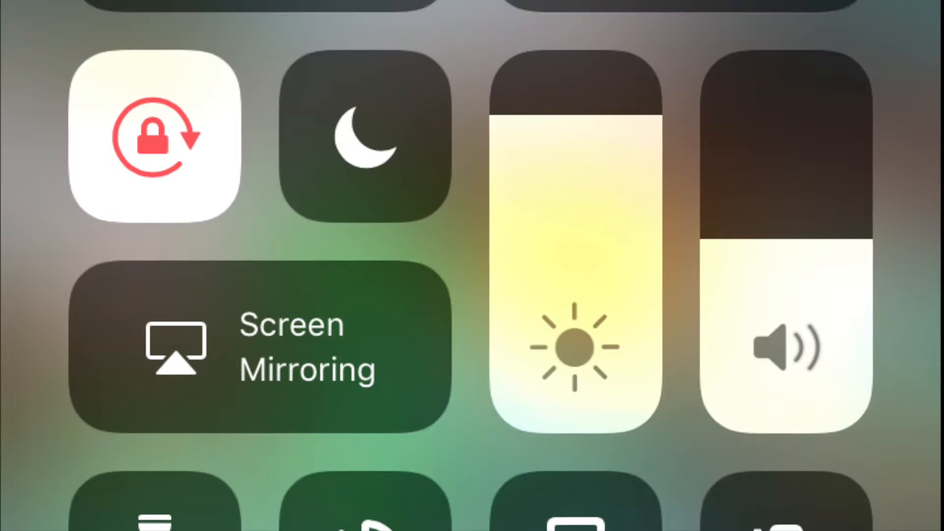
- Scan a paper page with Scan Documents and save the scan into the note
scroll("down", 3)
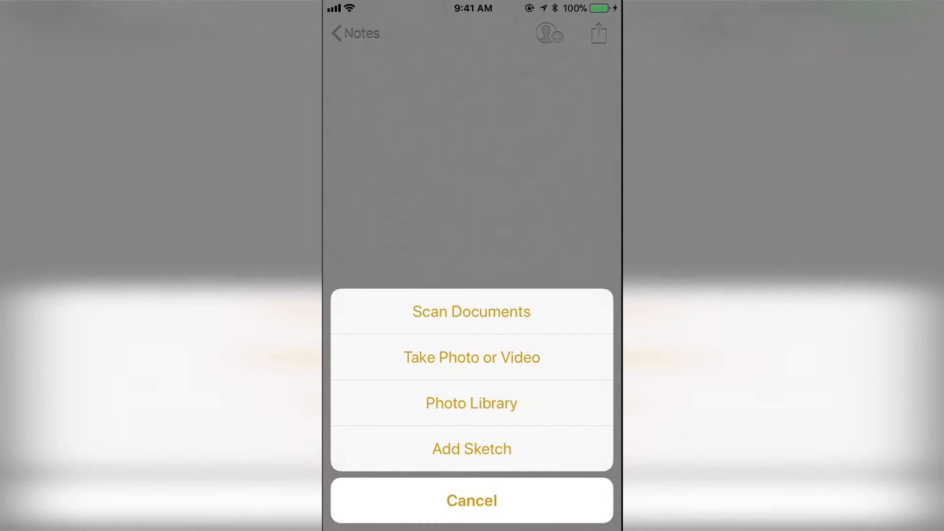
left_click(471, 312)
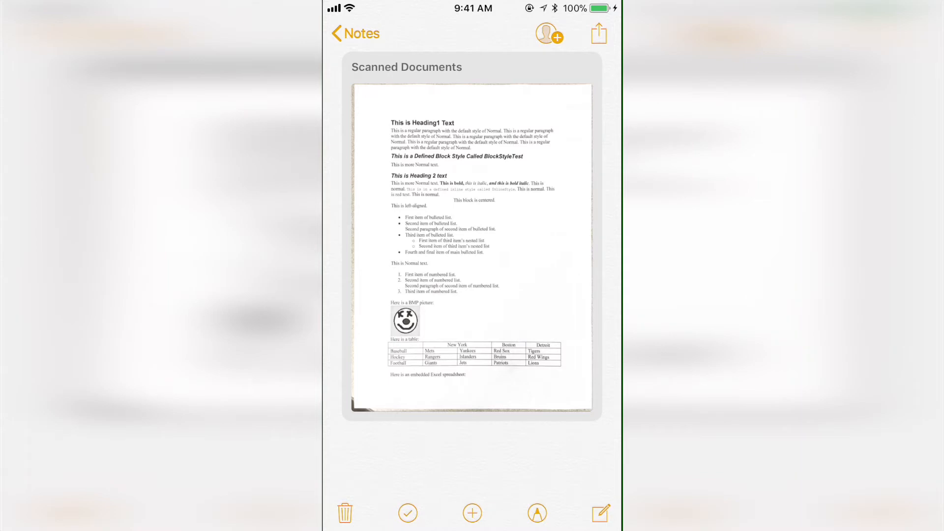
left_click(472, 247)
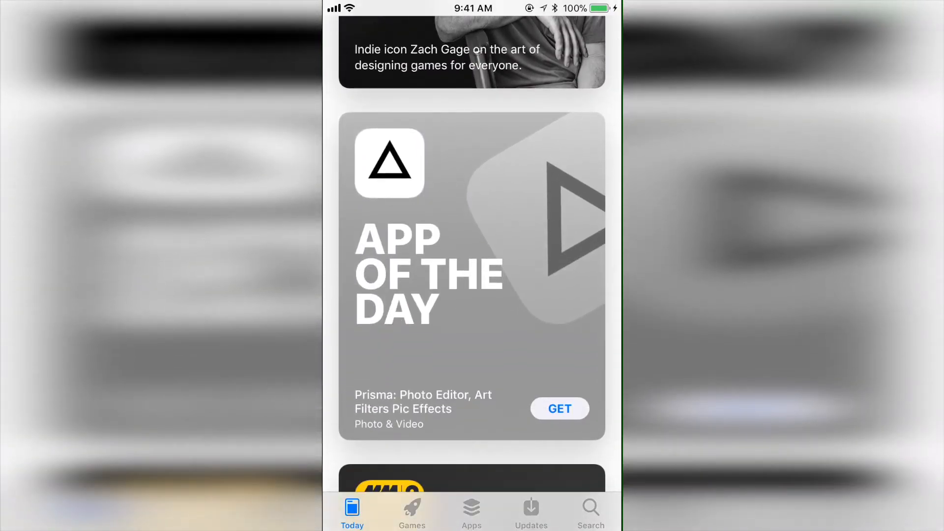
scroll("down", 3)
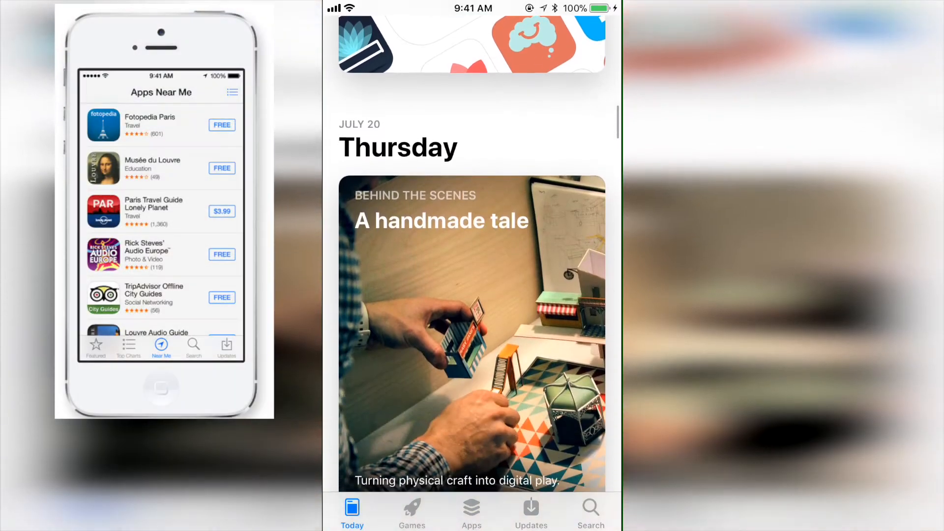
scroll("up", 3)
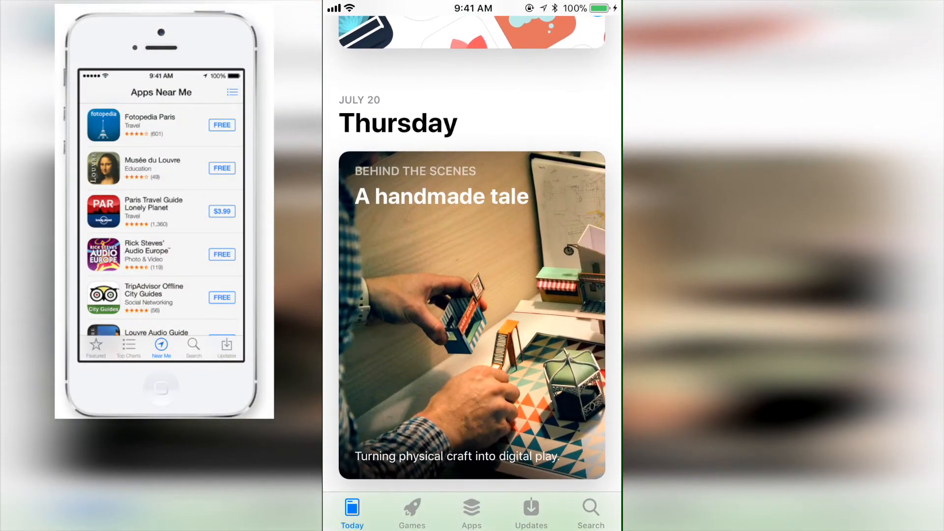
scroll("up", 3)
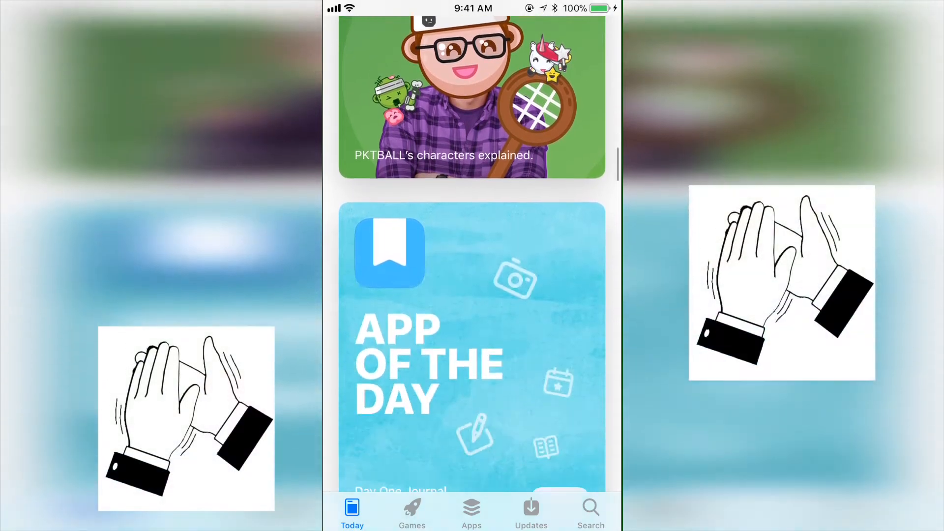
scroll("up", 3)
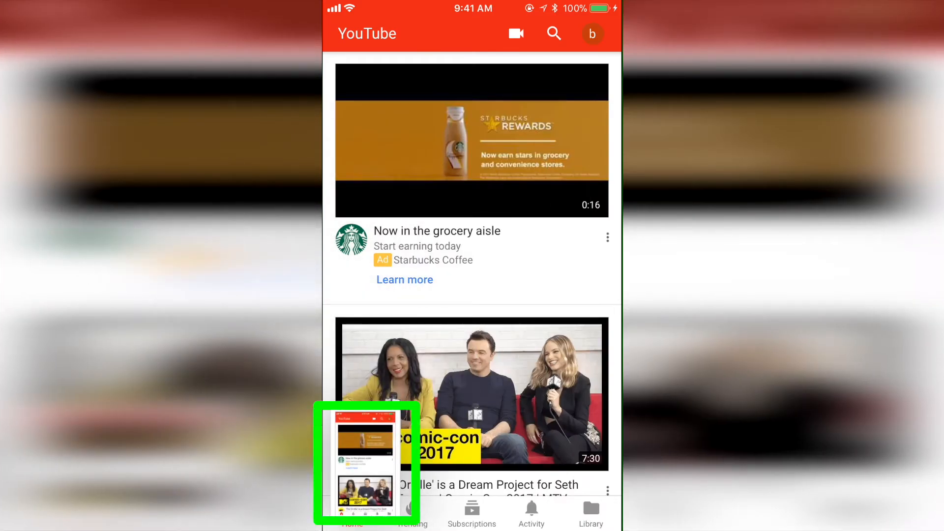
- Open the YouTube feed screenshot in Markup and reveal Text, Signature, Magnifier and shape tools
left_click(365, 464)
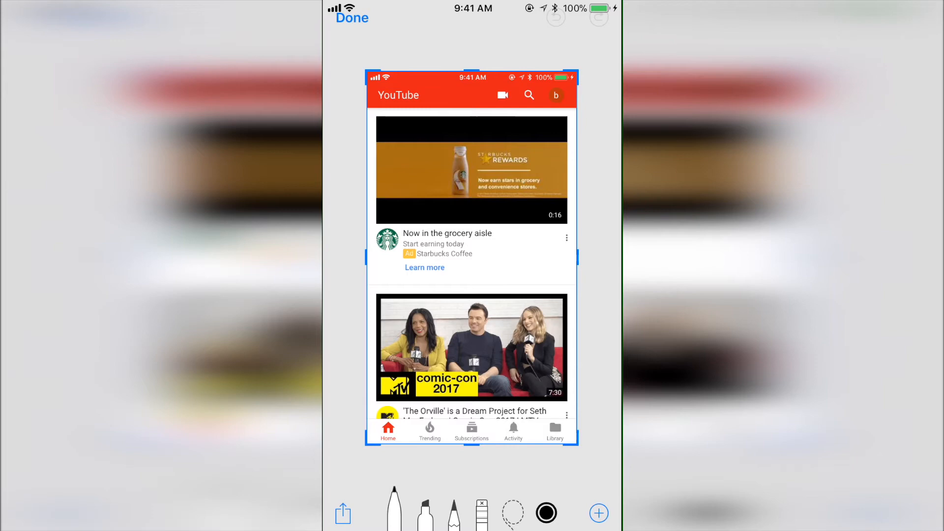
left_click(598, 513)
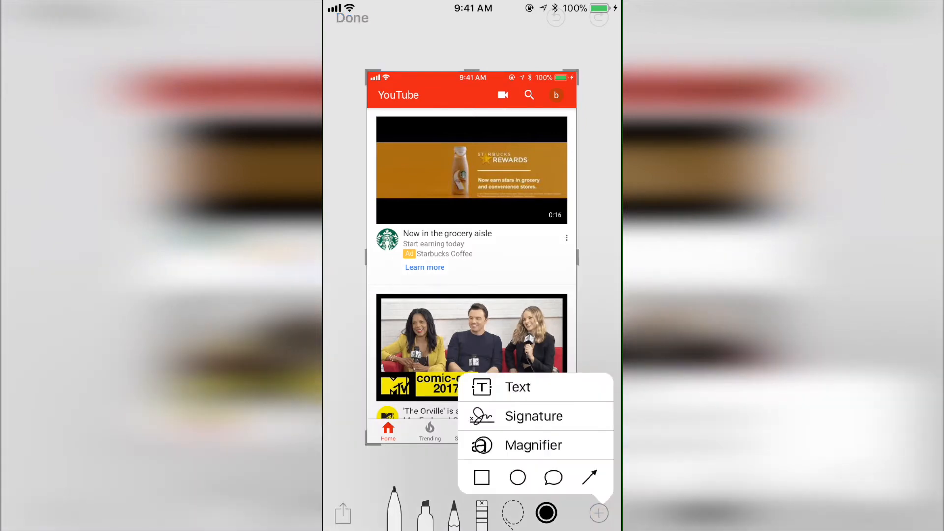
left_click(343, 513)
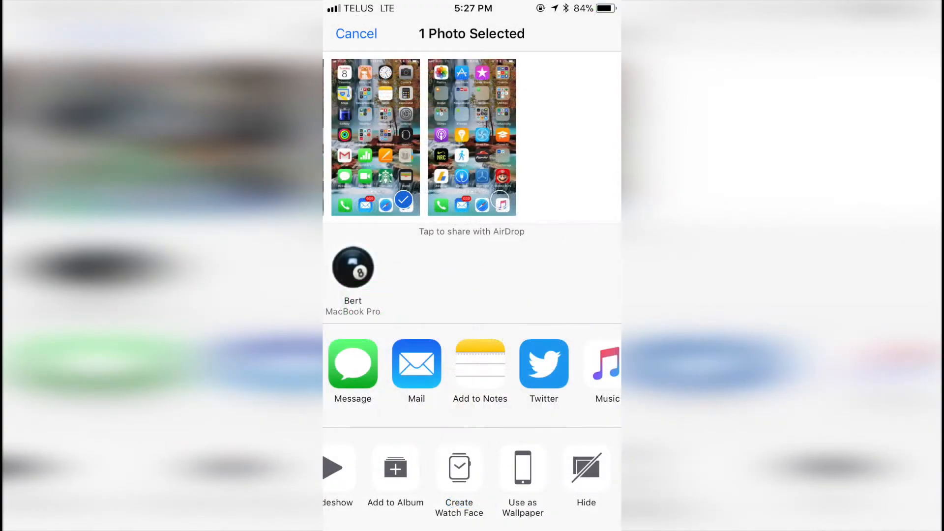
- Share the YouTube screenshot and choose Create Watch Face from the share sheet
left_click(459, 468)
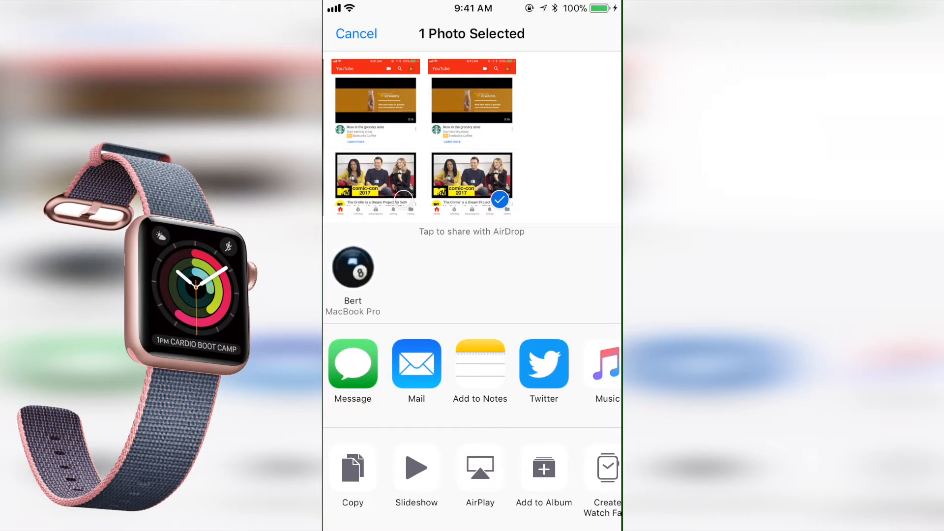
scroll("left", 3)
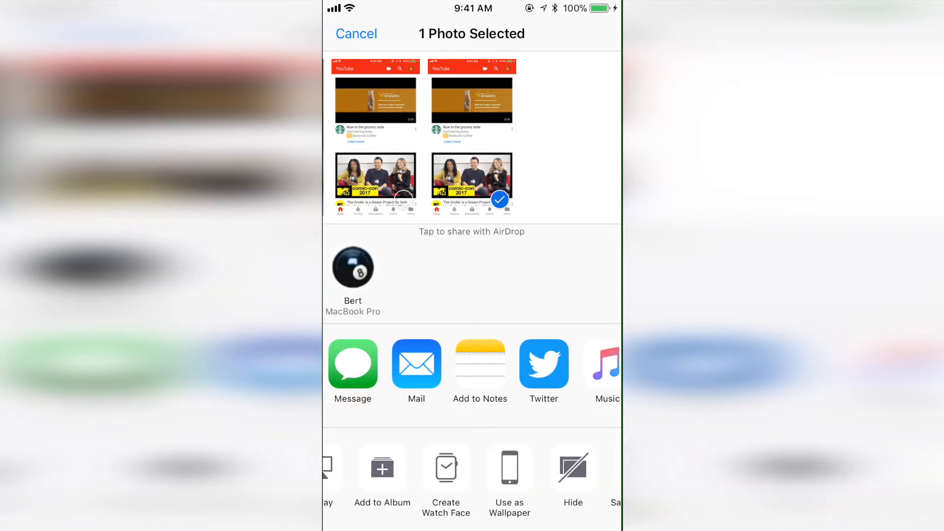
left_click(445, 475)
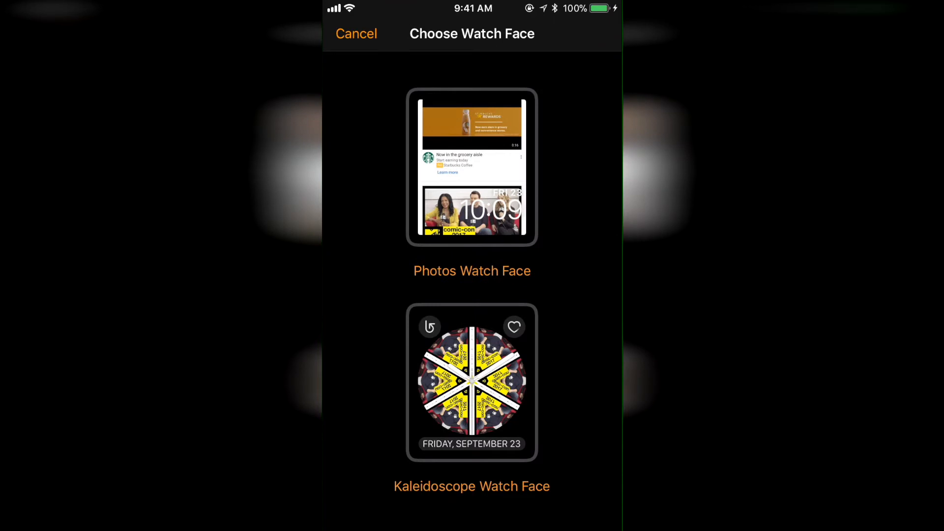
- Preview the Photos Watch Face settings, then return to the watch face styles
left_click(472, 166)
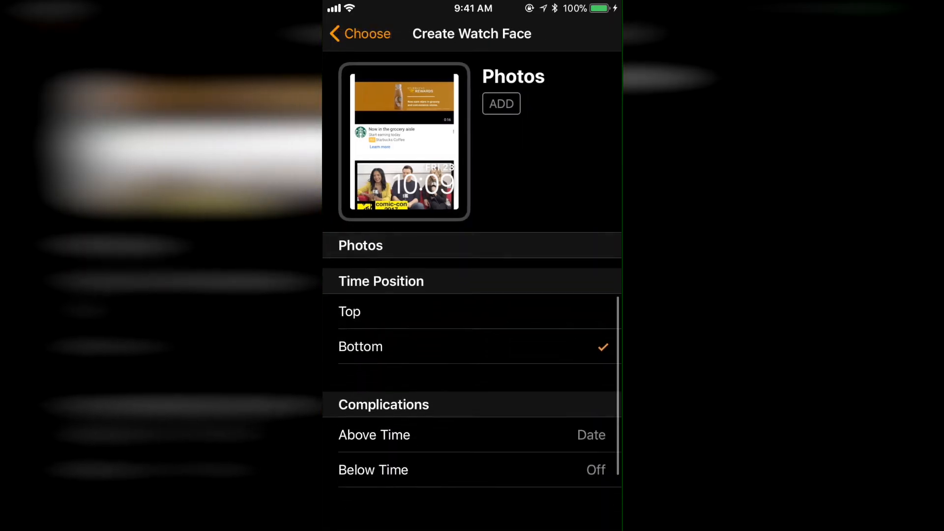
scroll("down", 3)
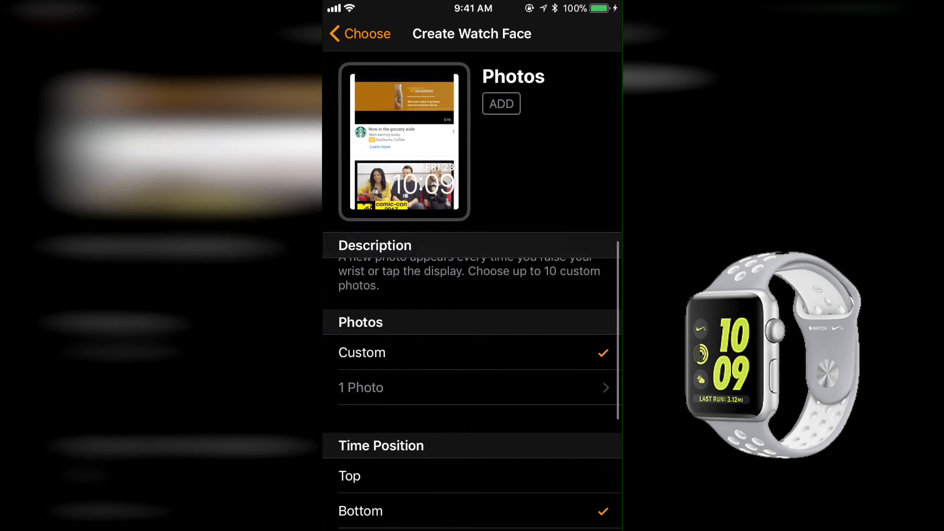
scroll("up", 3)
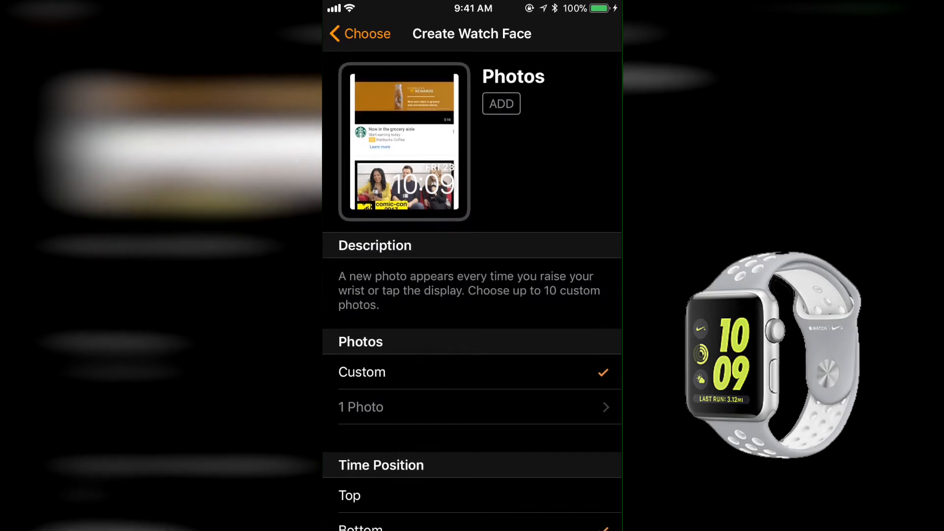
left_click(360, 33)
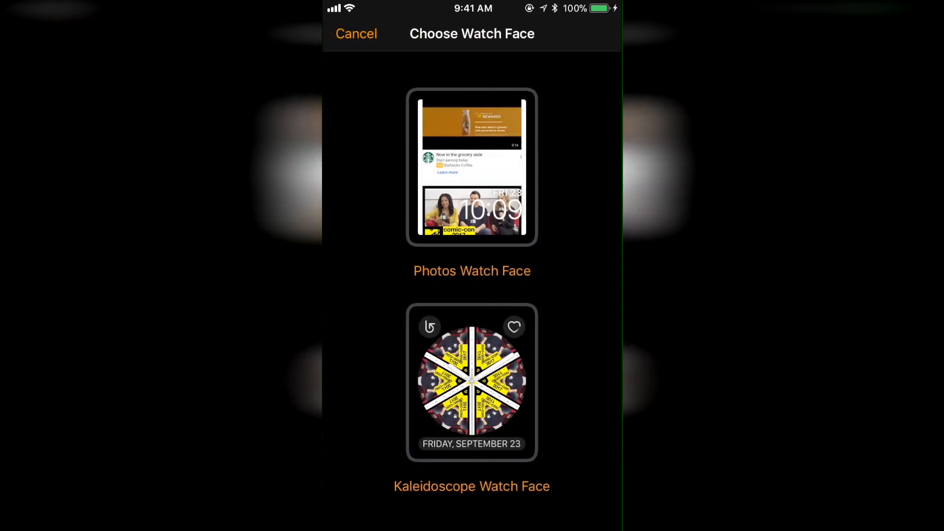
left_click(472, 383)
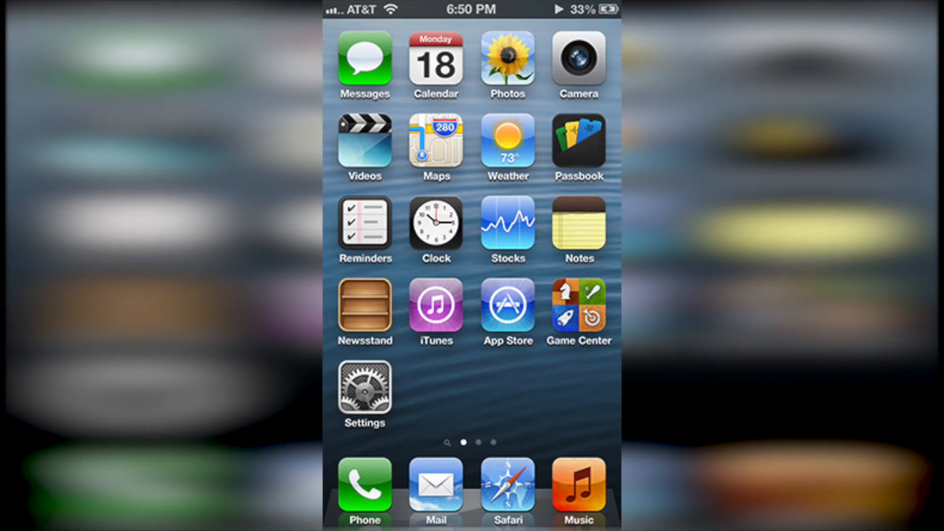
- Open the Weather folder showing WeatherEye, MinuteCast, FOD Weather and Storm
left_click(506, 312)
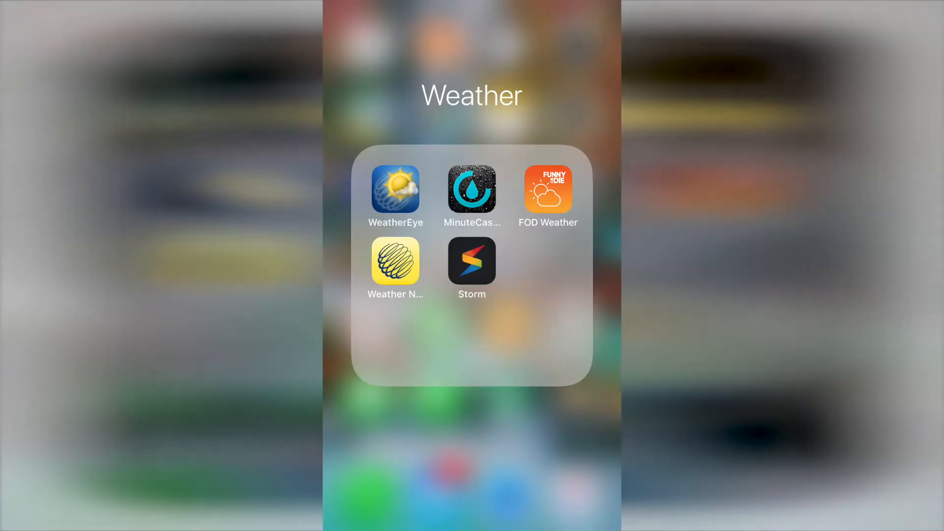
- Show Apple's support guide on switching recent apps, with 3D Touch and iPad gestures
left_click(395, 189)
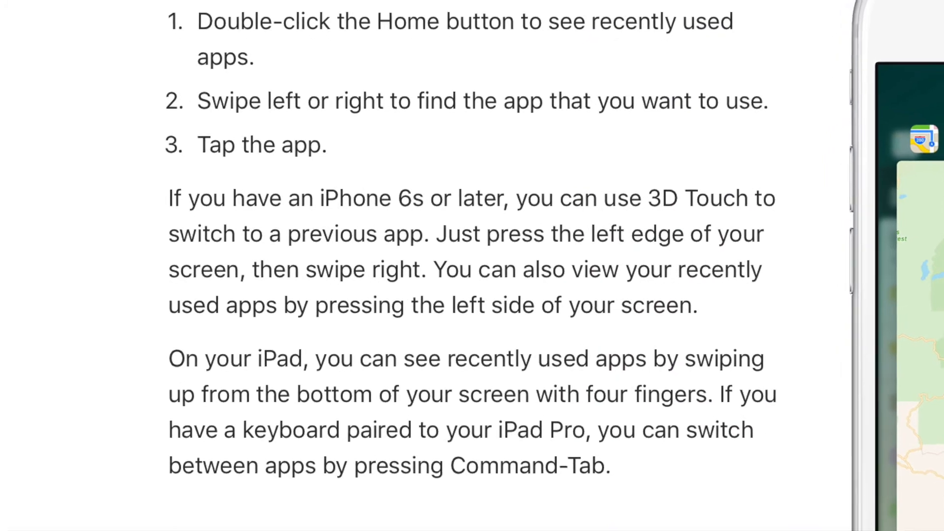
scroll("down", 3)
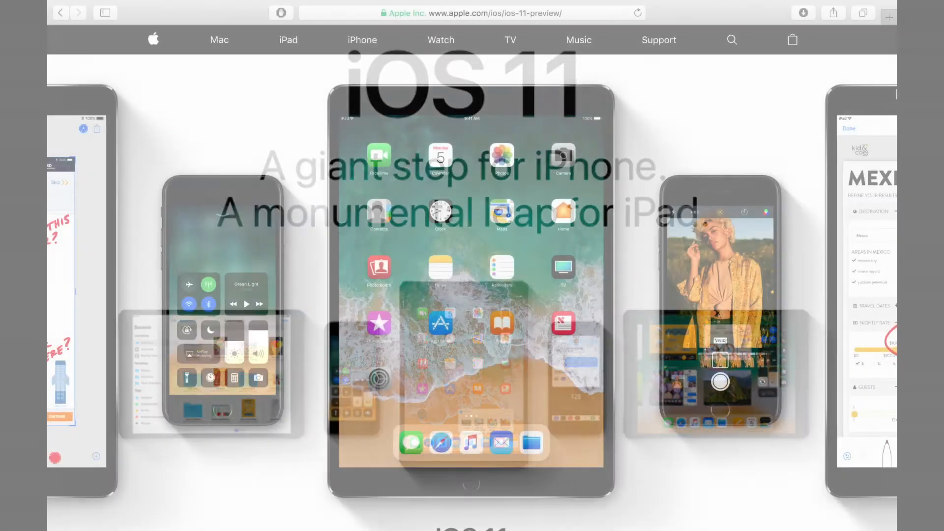
- Scroll the iOS 11 preview page from Live Photos down to the Apple Music section
scroll("down", 3)
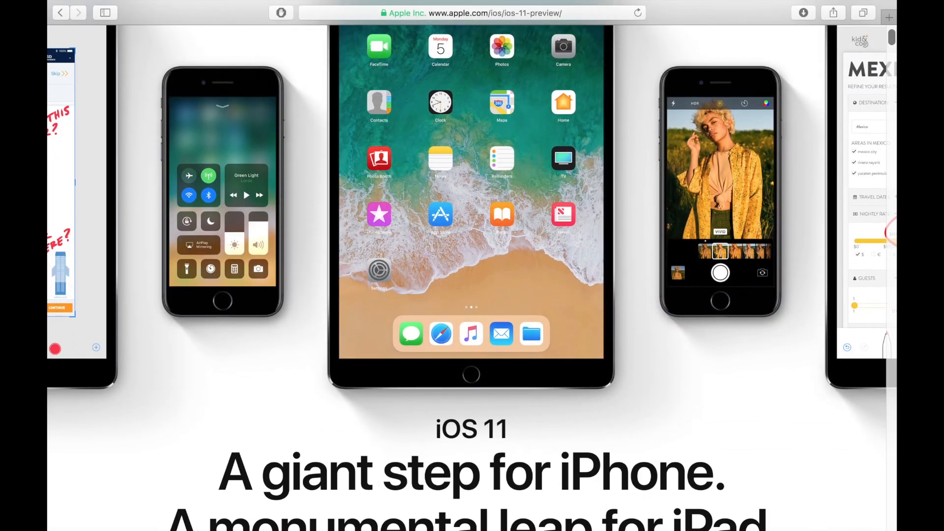
scroll("down", 3)
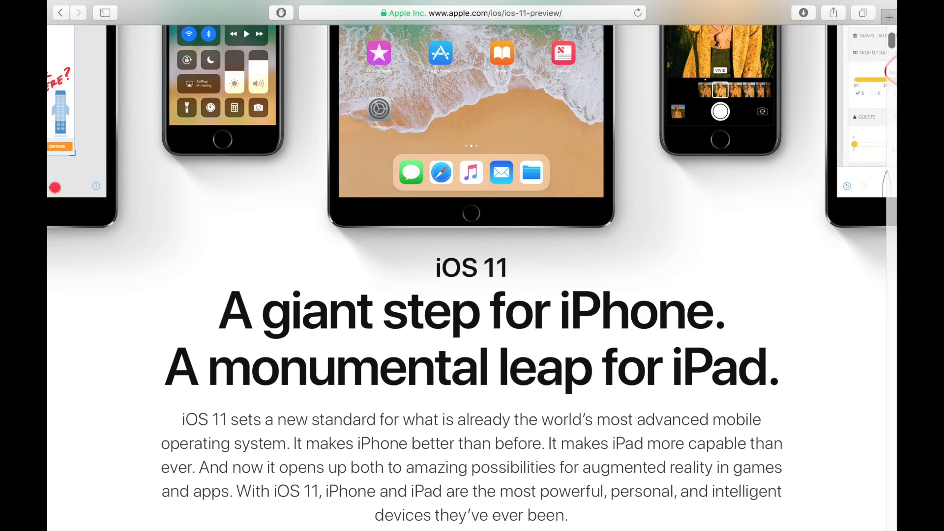
scroll("down", 3)
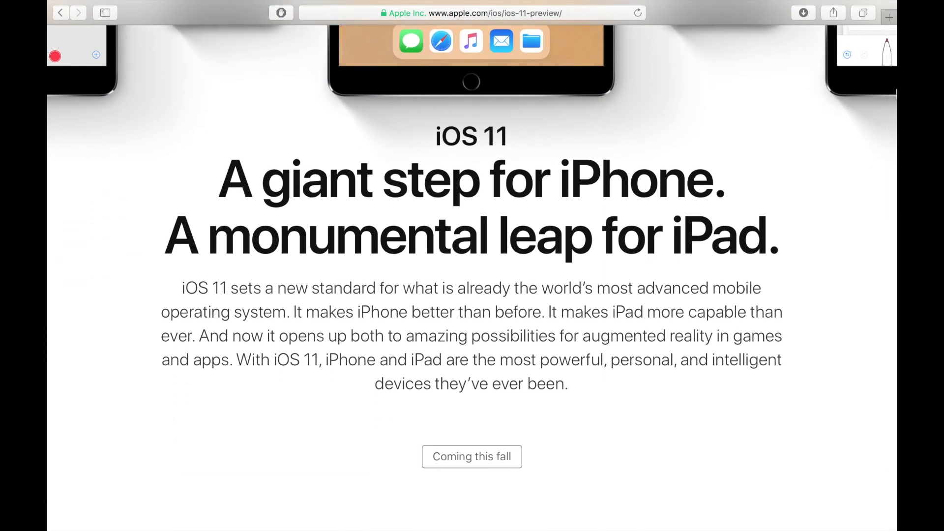
scroll("down", 3)
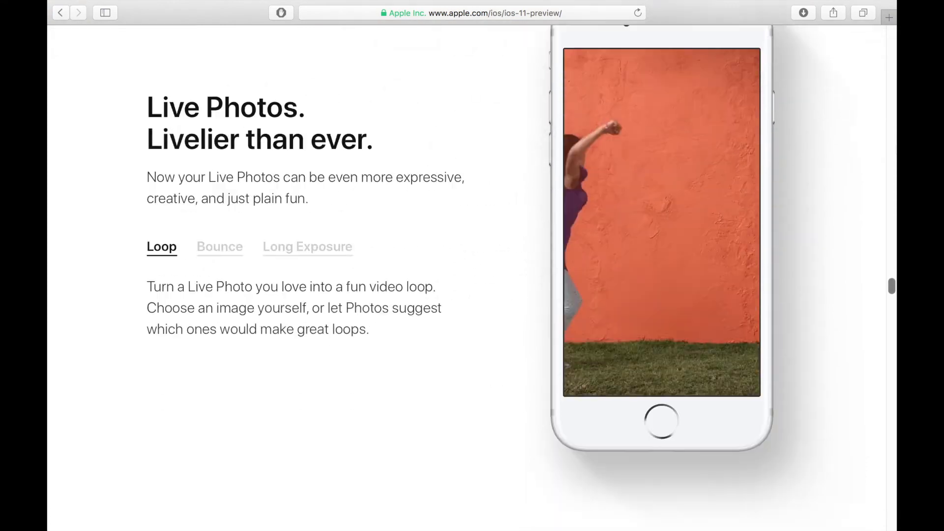
scroll("down", 3)
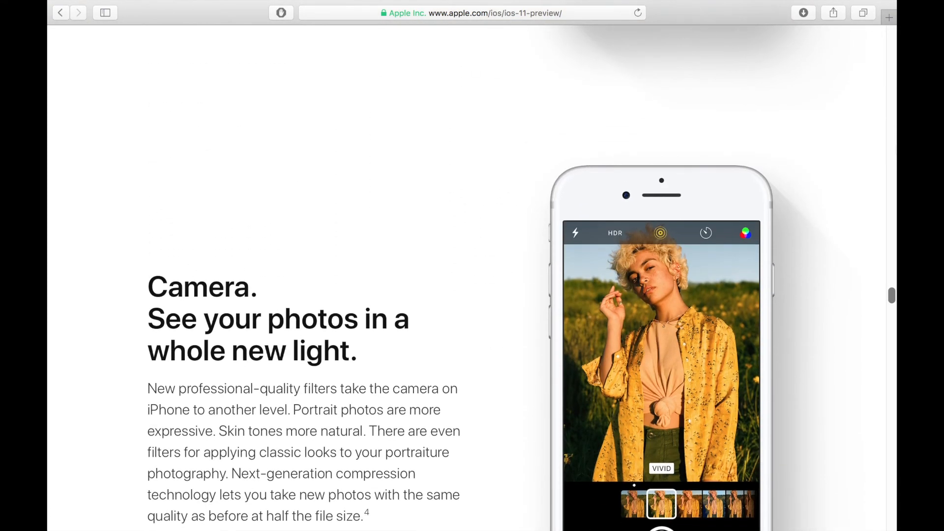
scroll("down", 3)
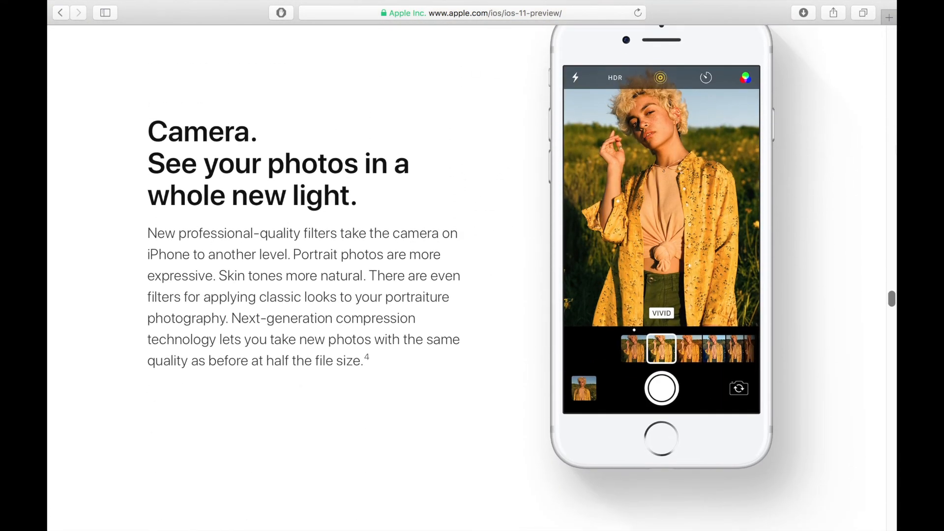
scroll("down", 3)
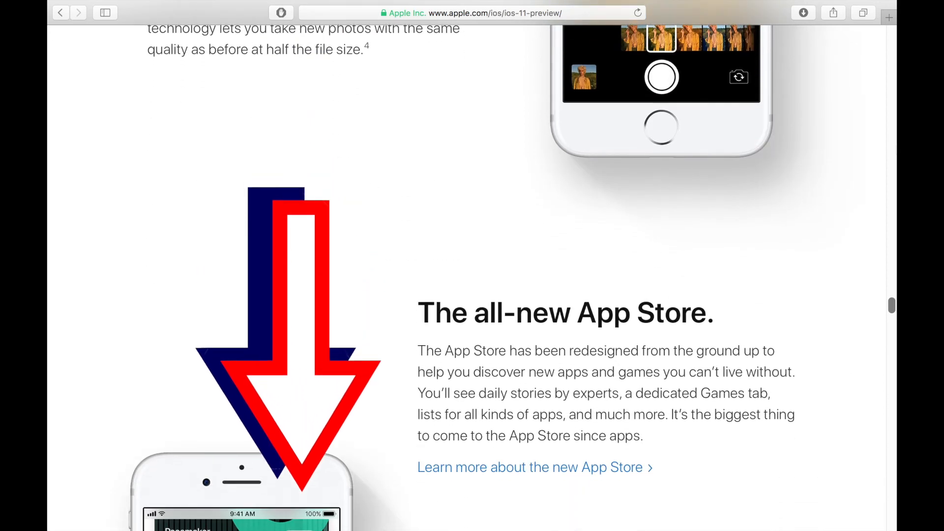
scroll("down", 3)
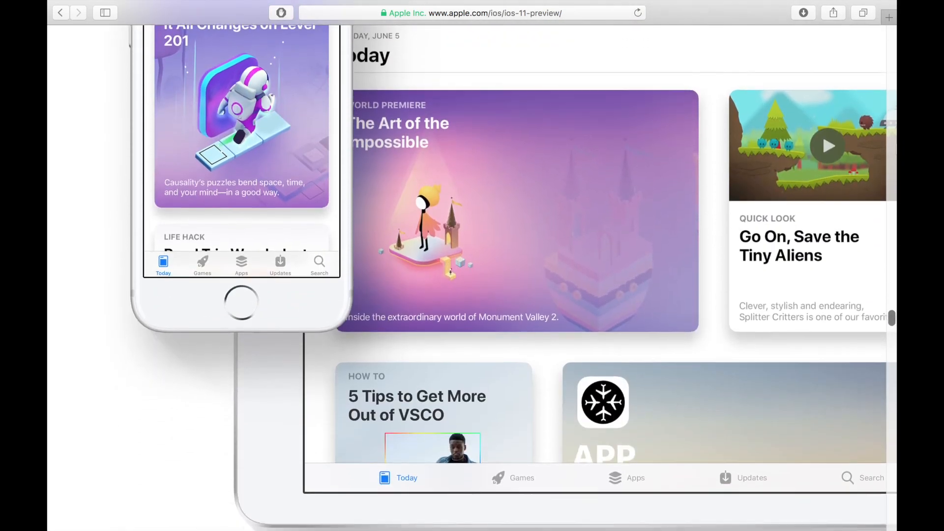
scroll("down", 3)
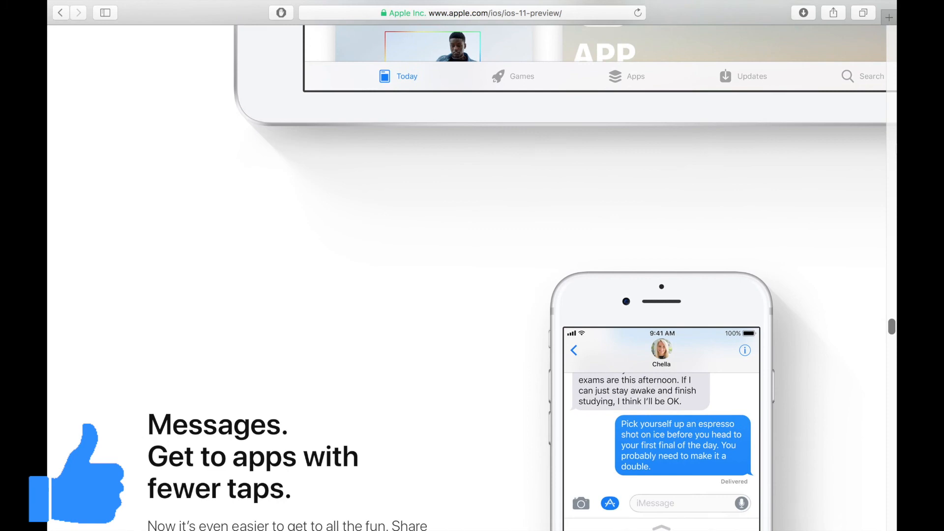
scroll("down", 3)
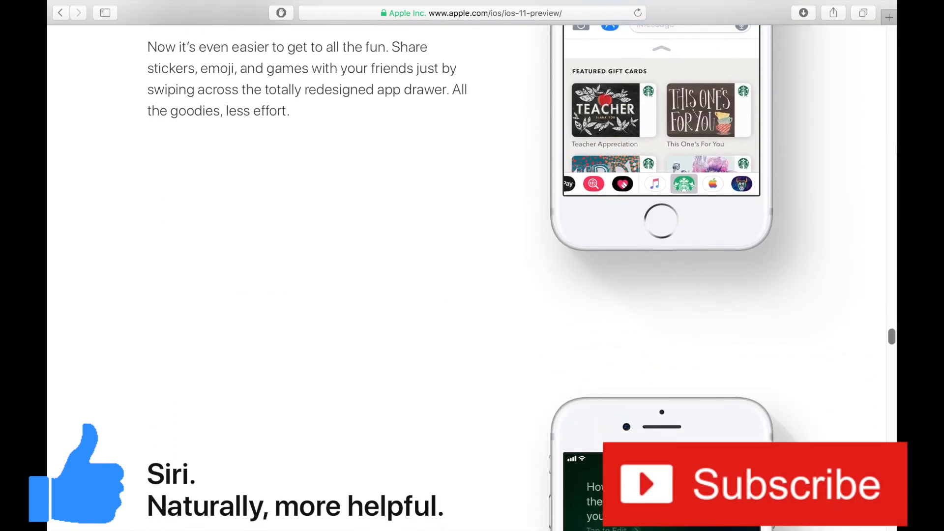
scroll("down", 3)
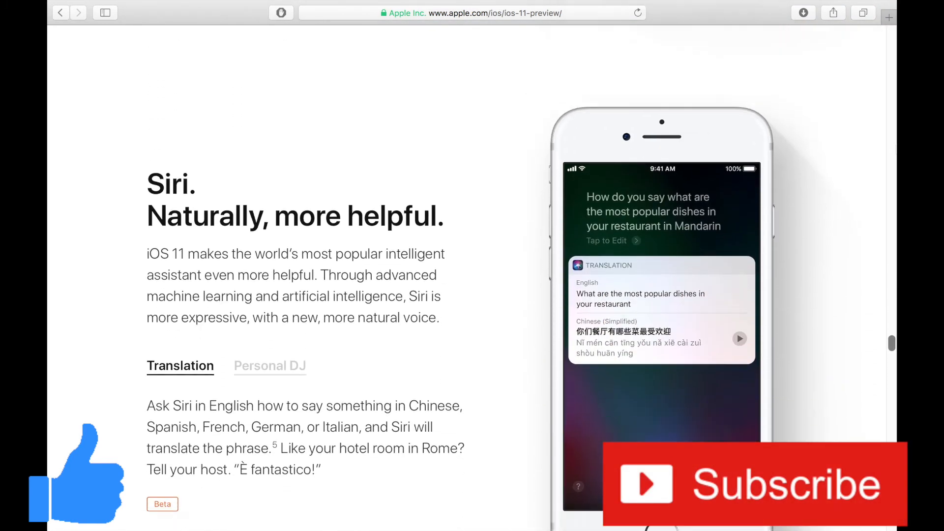
scroll("down", 3)
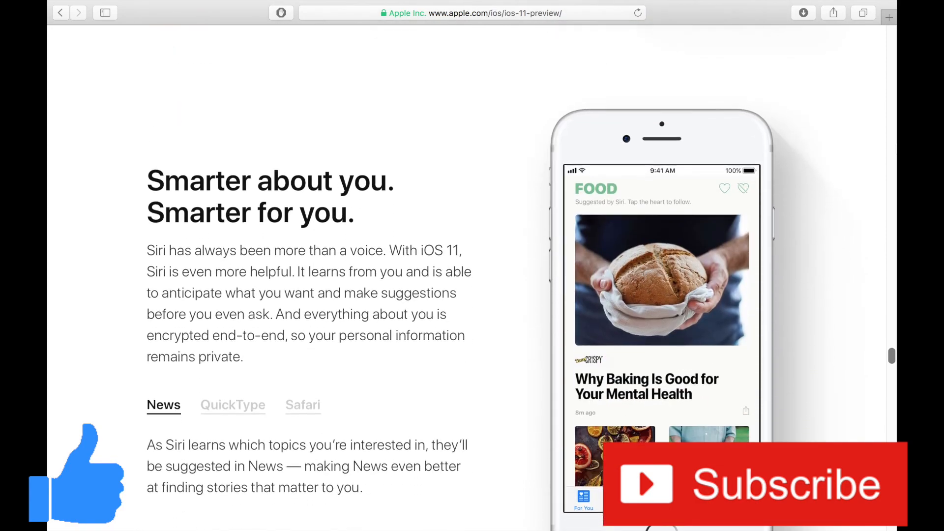
scroll("down", 3)
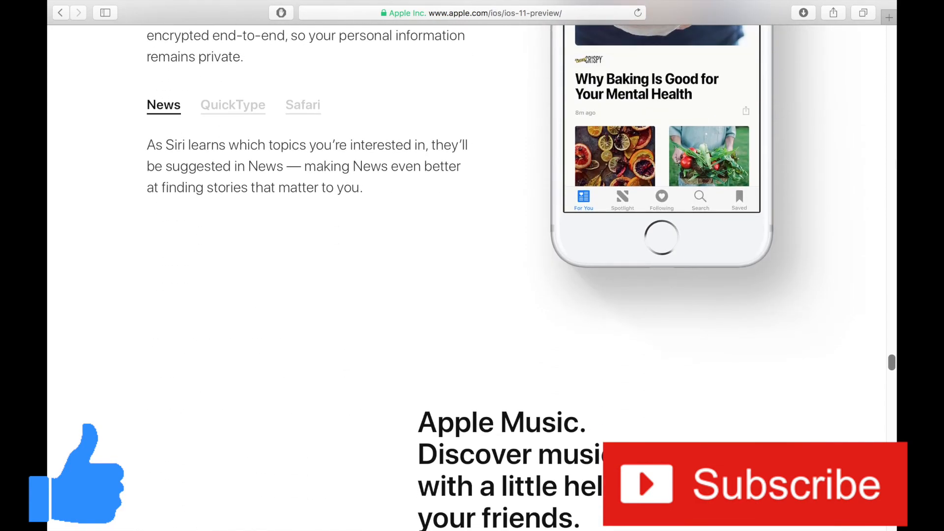